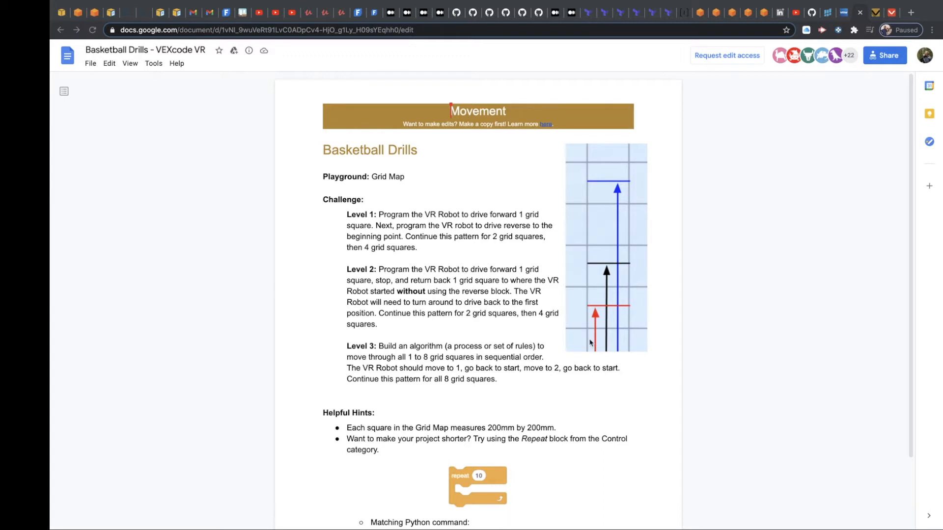
{"action": "mouse_move", "coordinate": [598, 334]}
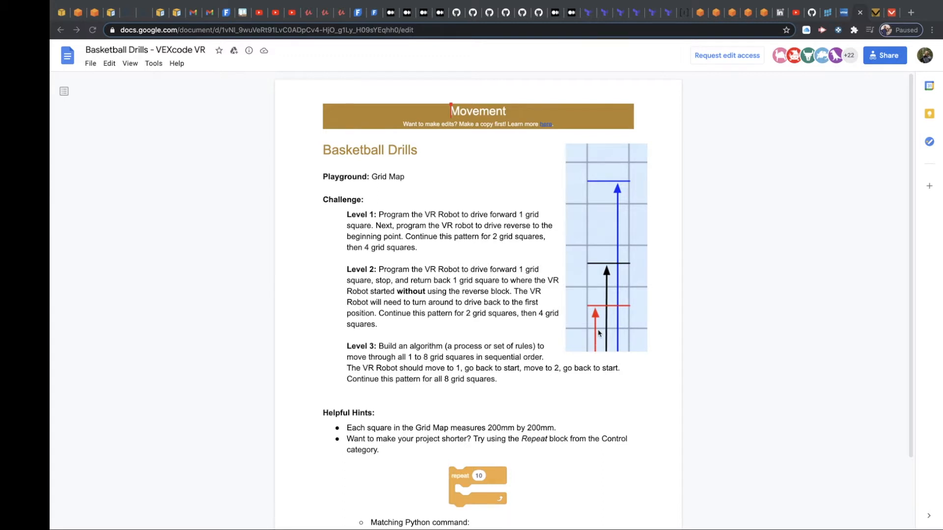
{"action": "mouse_move", "coordinate": [599, 342]}
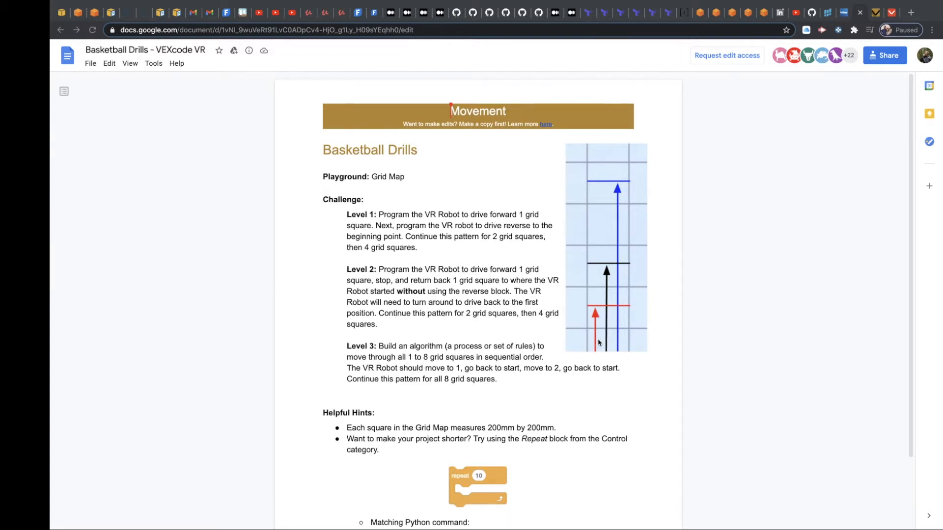
{"action": "mouse_move", "coordinate": [598, 318]}
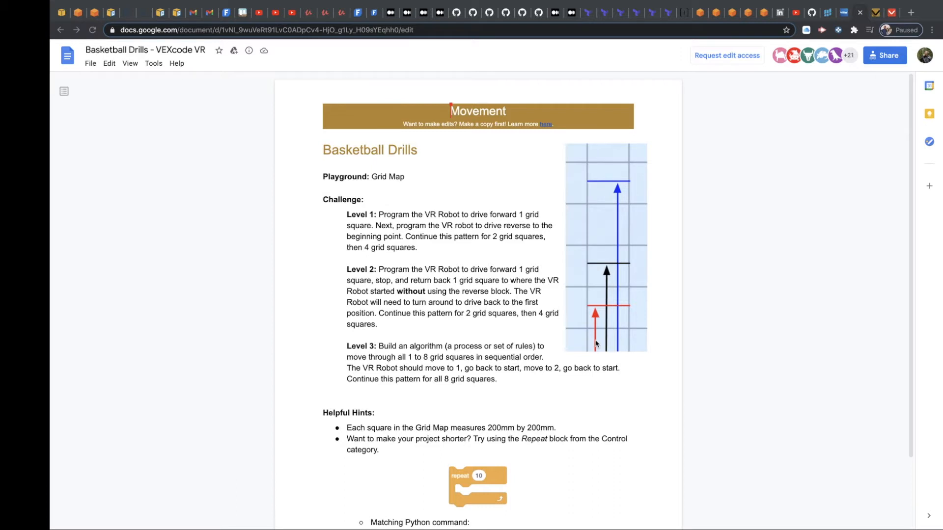
{"action": "mouse_move", "coordinate": [595, 313]}
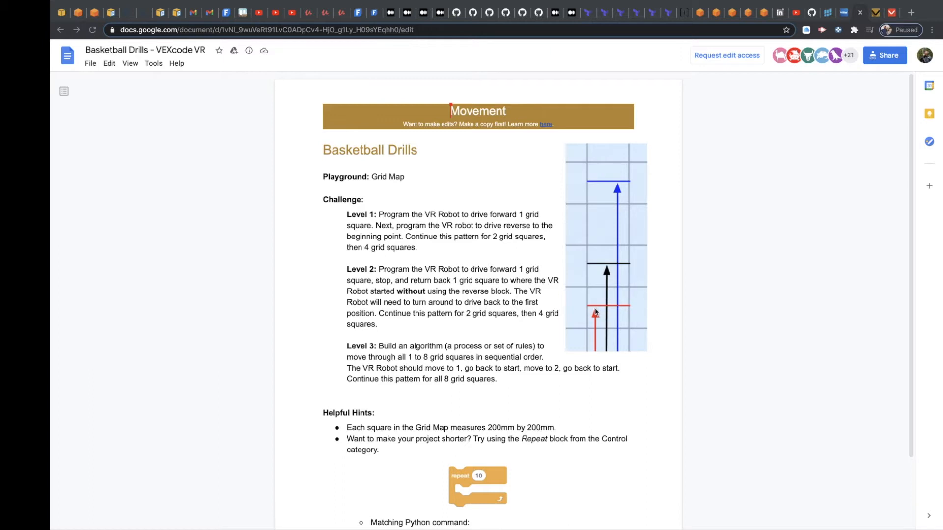
{"action": "mouse_move", "coordinate": [596, 351]}
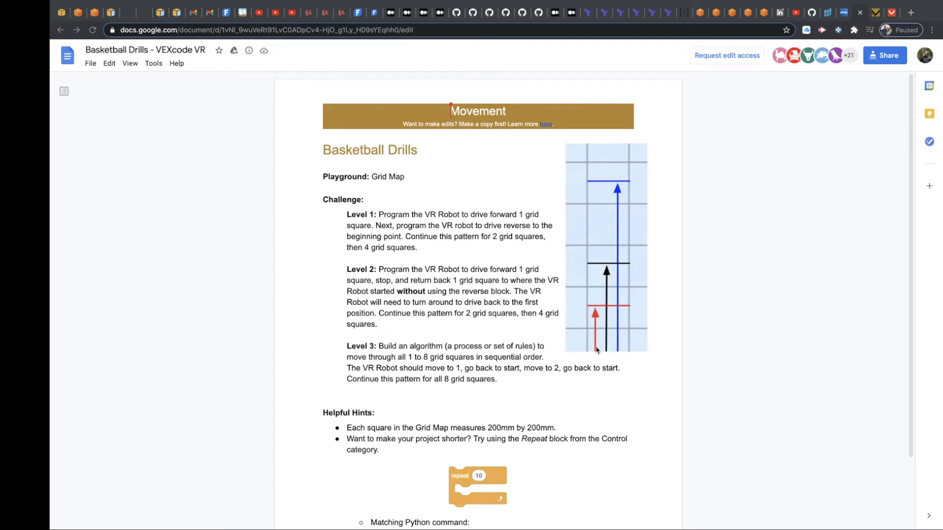
{"action": "mouse_move", "coordinate": [599, 330]}
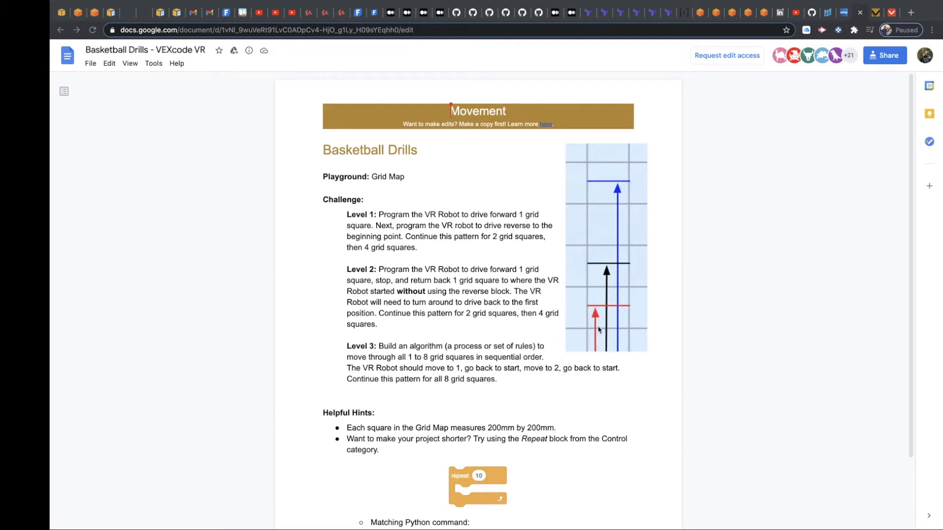
{"action": "mouse_move", "coordinate": [594, 291]}
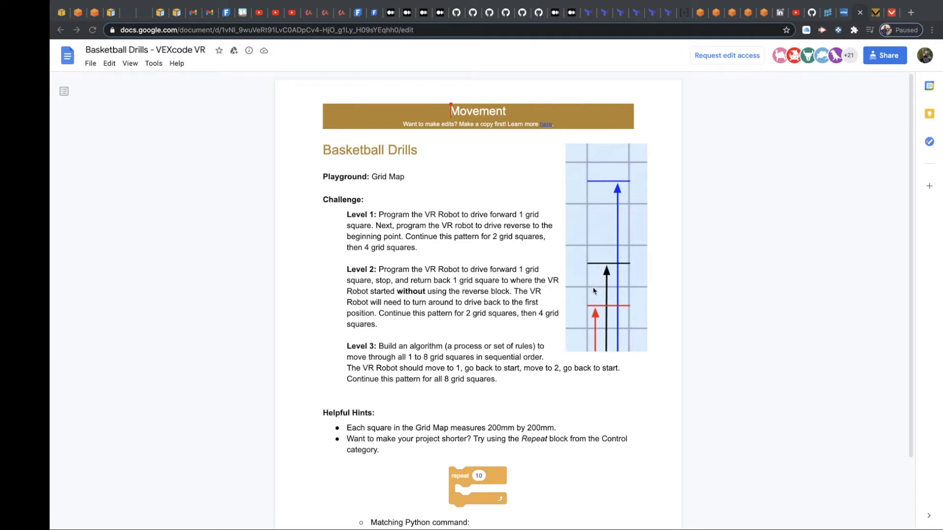
{"action": "mouse_move", "coordinate": [595, 361]}
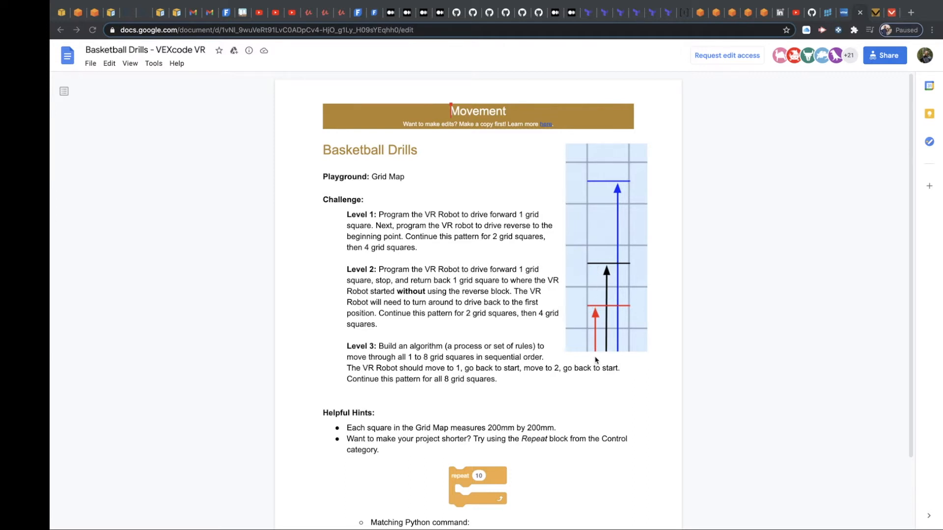
{"action": "mouse_move", "coordinate": [600, 214]}
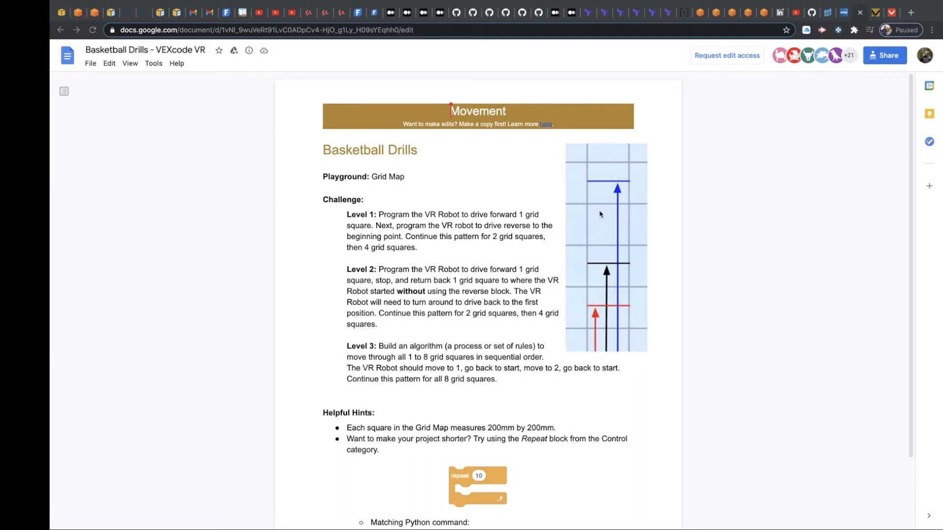
{"action": "mouse_move", "coordinate": [601, 344]}
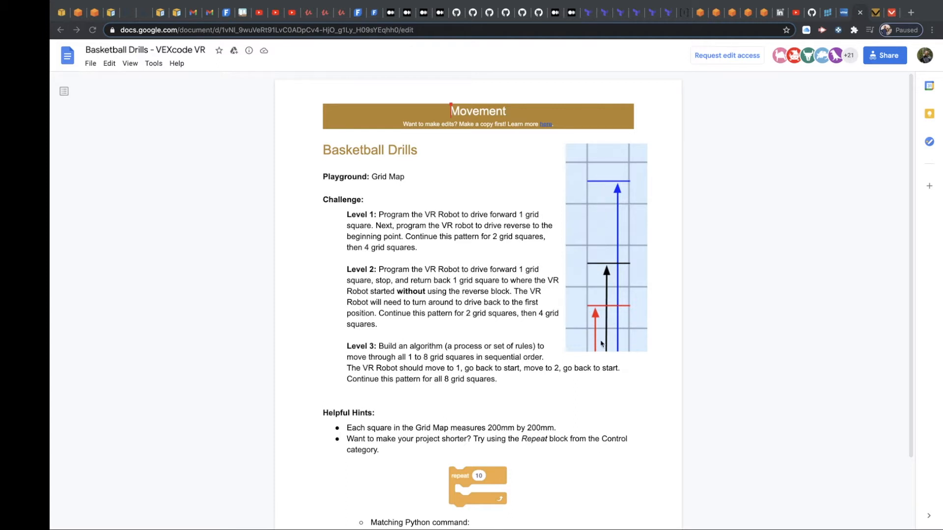
{"action": "mouse_move", "coordinate": [883, 35]}
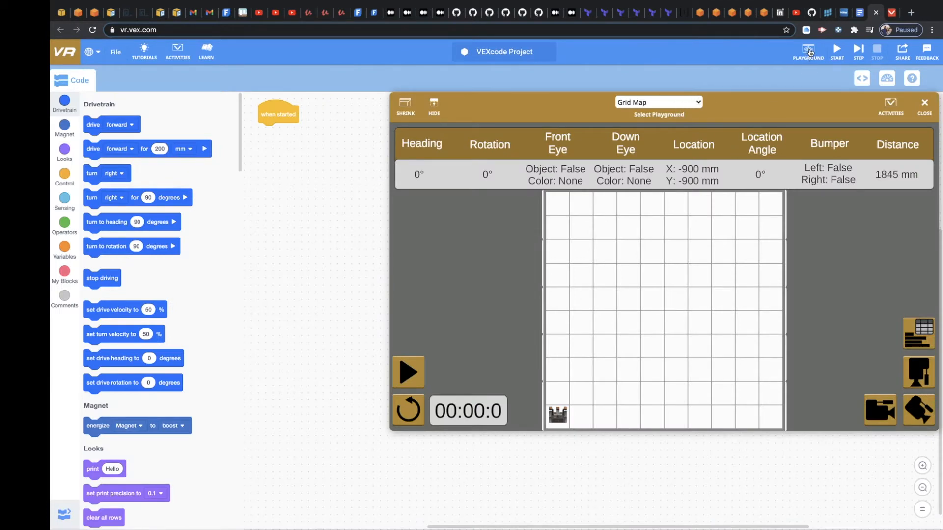
Review the playground list and keep Grid Map as the selected playground
{"action": "left_click", "coordinate": [658, 102]}
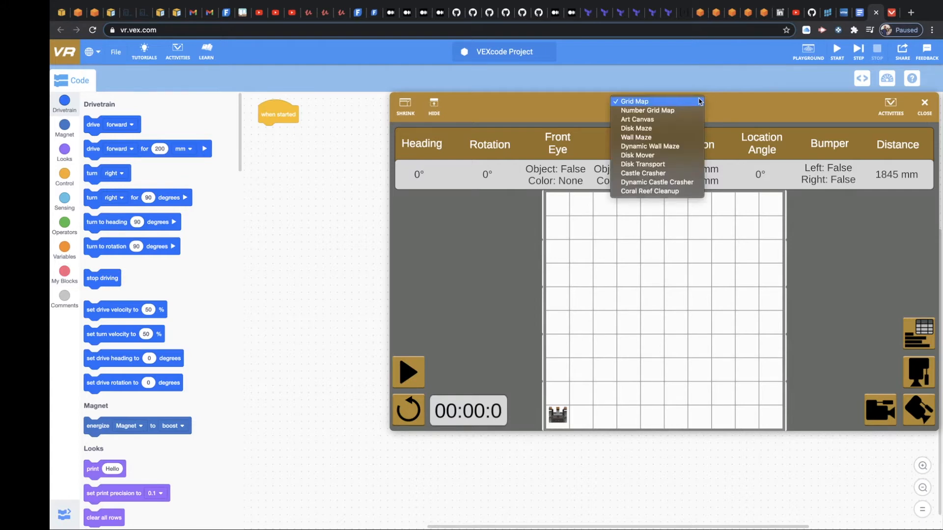
{"action": "left_click", "coordinate": [633, 100]}
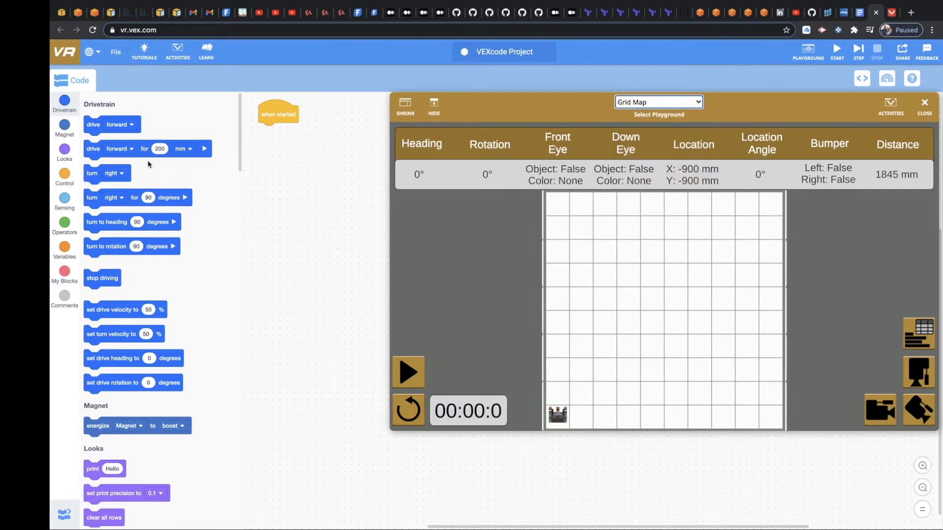
Add drive forward 200 mm and drive reverse 200 mm under 'when started', then run it
{"action": "left_click_drag", "start_coordinate": [147, 149], "coordinate": [294, 135]}
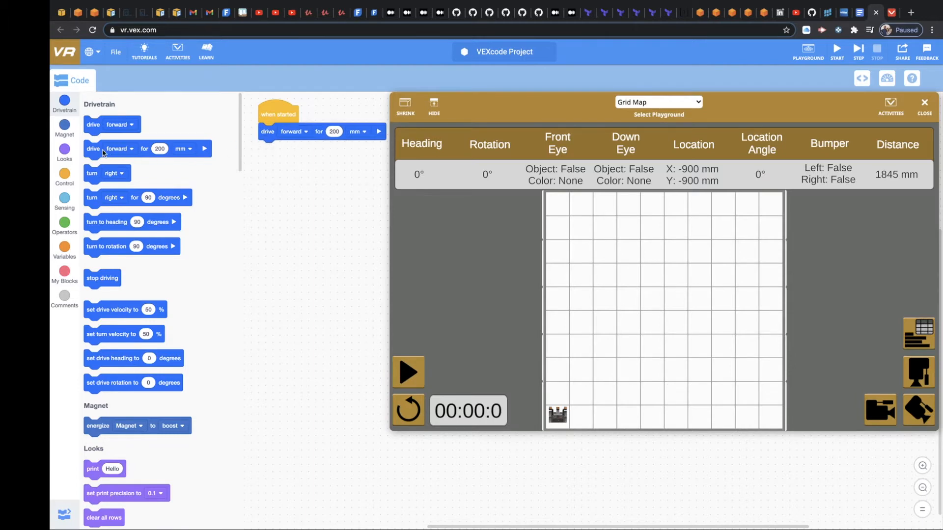
{"action": "left_click_drag", "start_coordinate": [148, 148], "coordinate": [286, 161]}
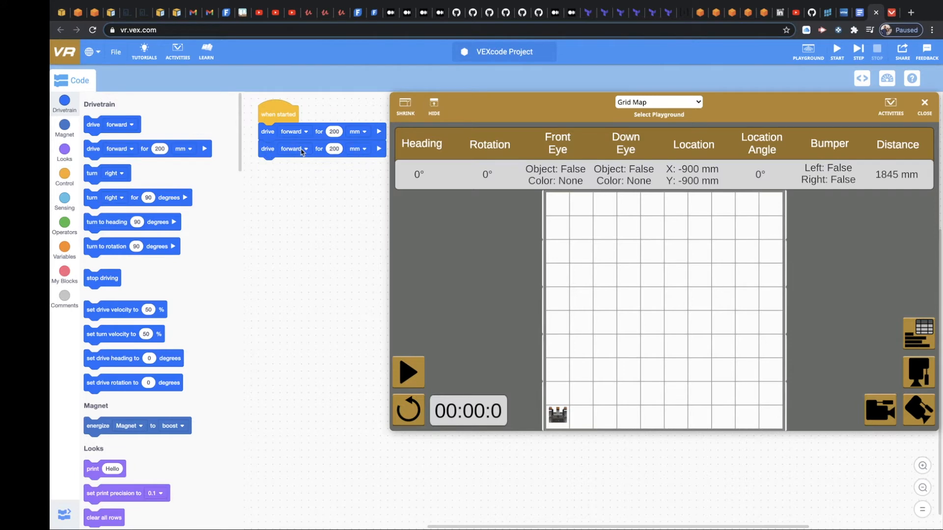
{"action": "left_click", "coordinate": [294, 148]}
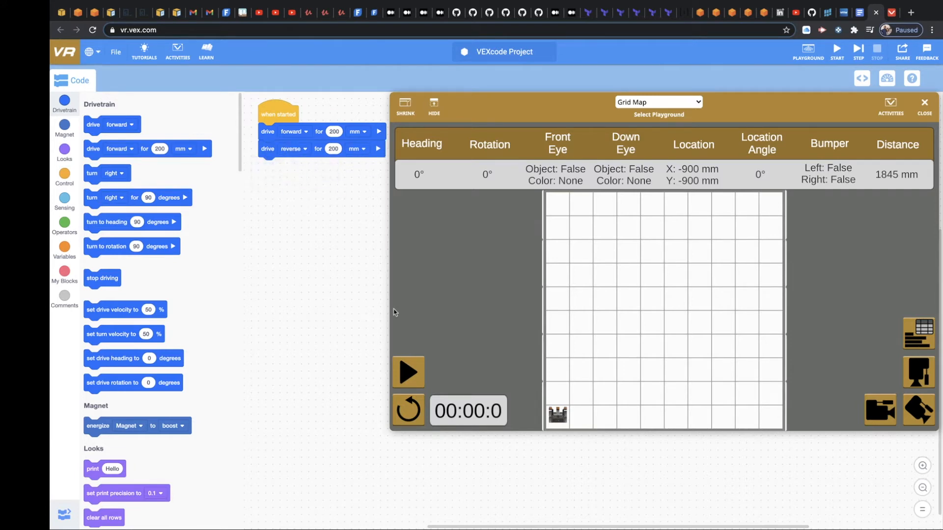
{"action": "left_click", "coordinate": [408, 371]}
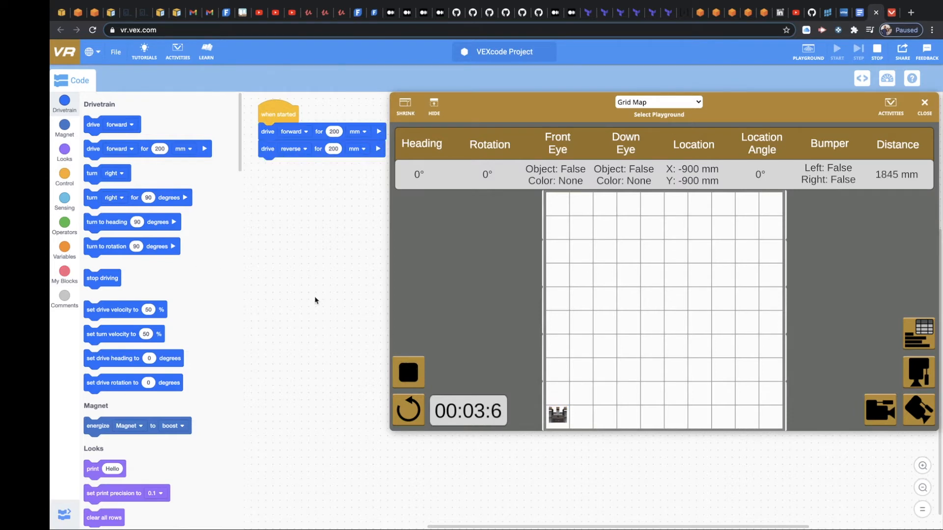
Reset the robot and append forward 400 mm and reverse 400 mm drive moves
{"action": "left_click", "coordinate": [409, 410]}
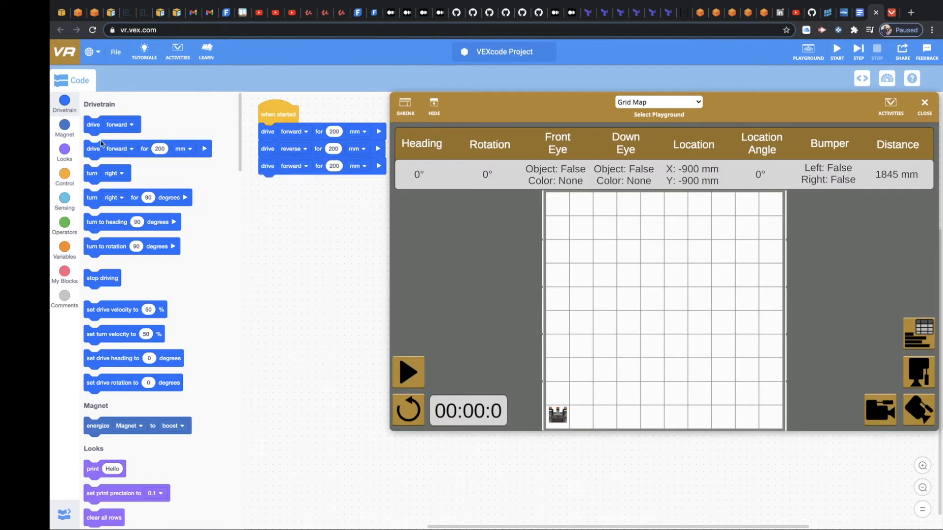
{"action": "left_click", "coordinate": [294, 184]}
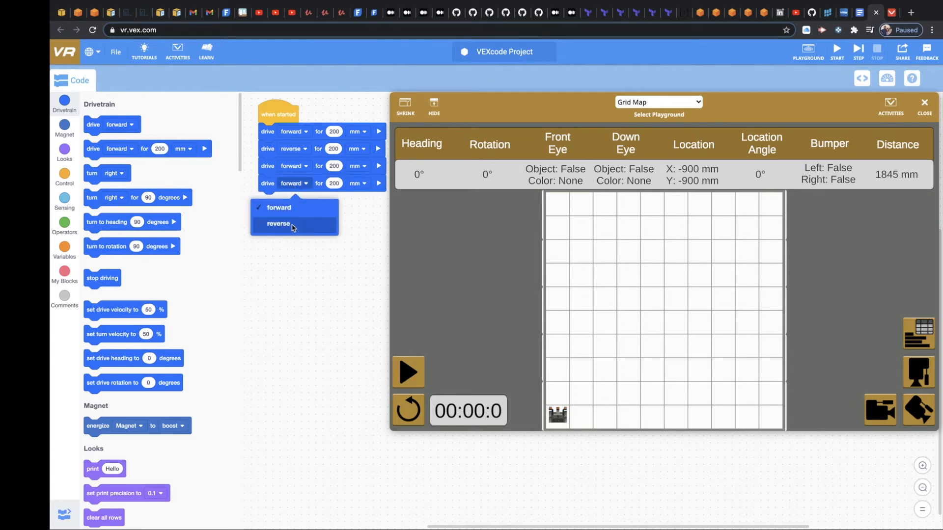
{"action": "left_click", "coordinate": [278, 224]}
{"action": "type", "text": "400"}
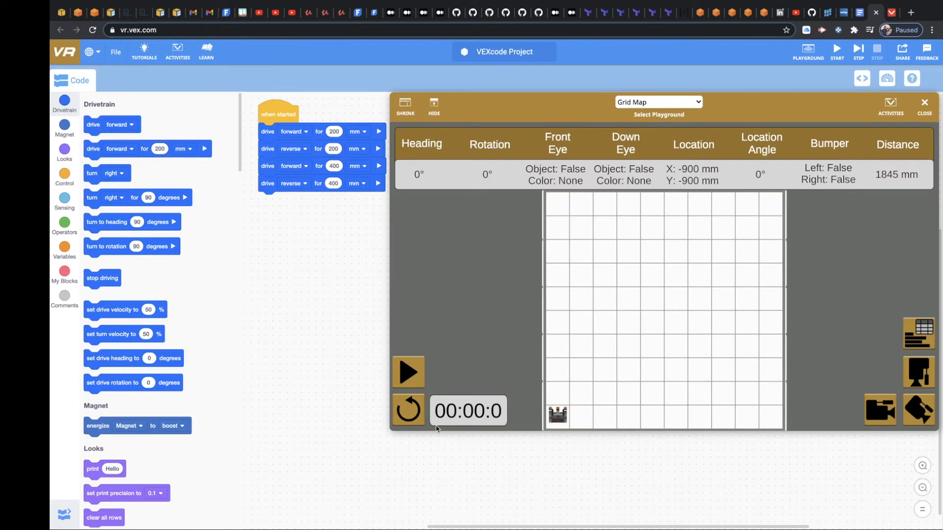
Run the four-move 200/400 mm program on the Grid Map, then stop it
{"action": "left_click", "coordinate": [408, 371]}
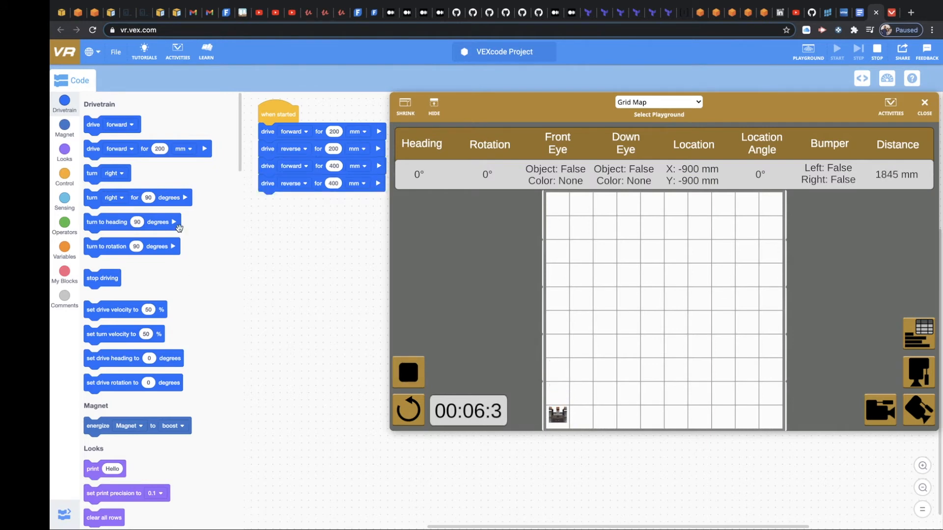
{"action": "left_click", "coordinate": [408, 371]}
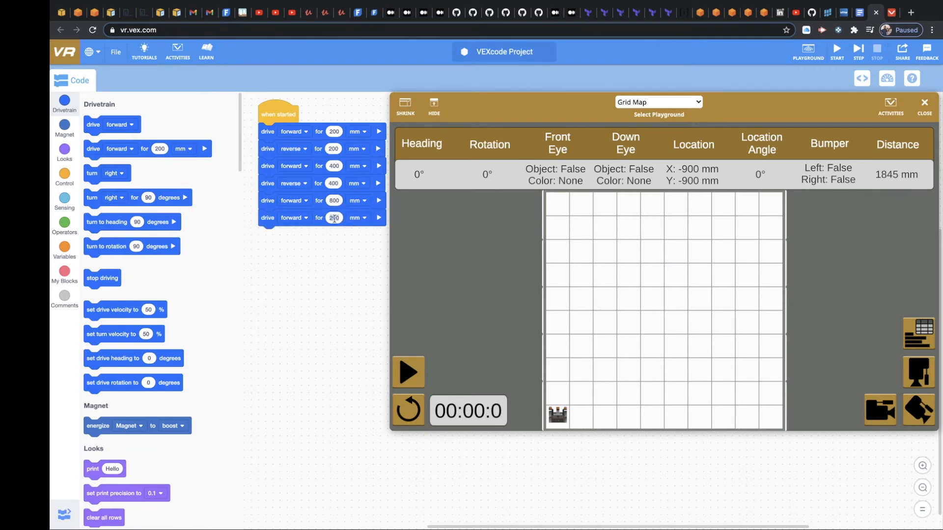
Set the final two drive moves to 800 mm, the last one in reverse
{"action": "type", "text": "800"}
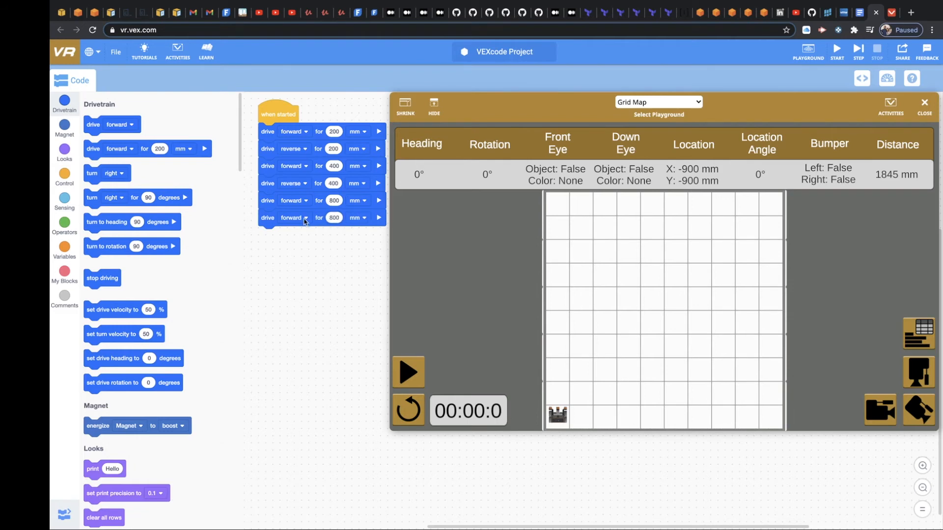
{"action": "left_click", "coordinate": [294, 218]}
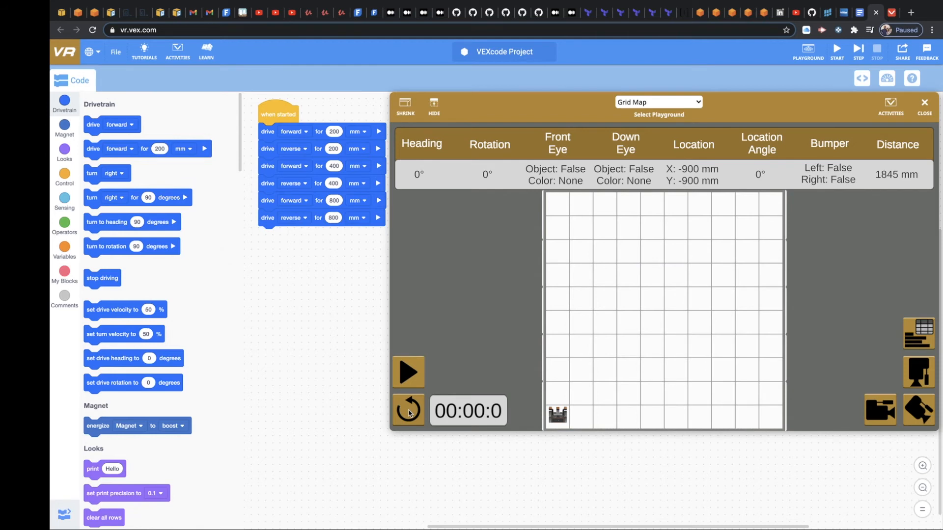
{"action": "mouse_move", "coordinate": [436, 380]}
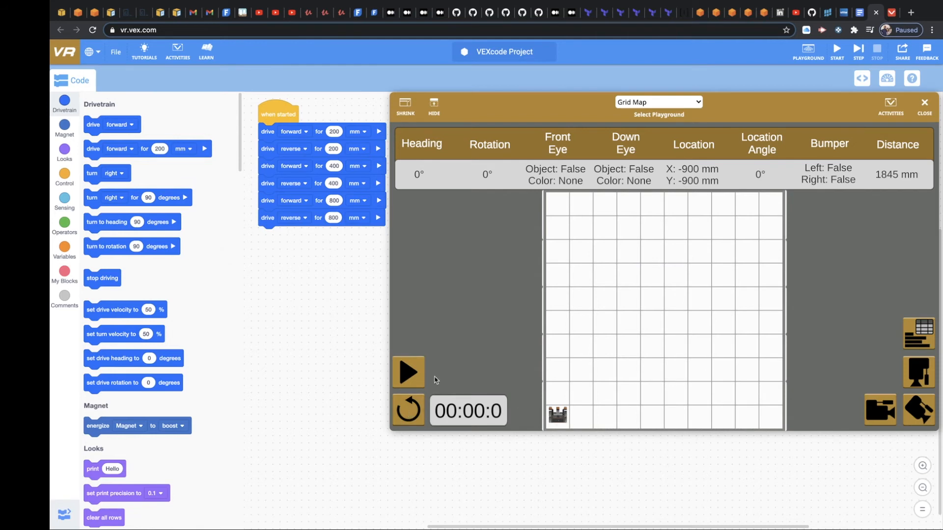
Run the full six-move program, stop it, and reset the robot to start
{"action": "left_click", "coordinate": [408, 372]}
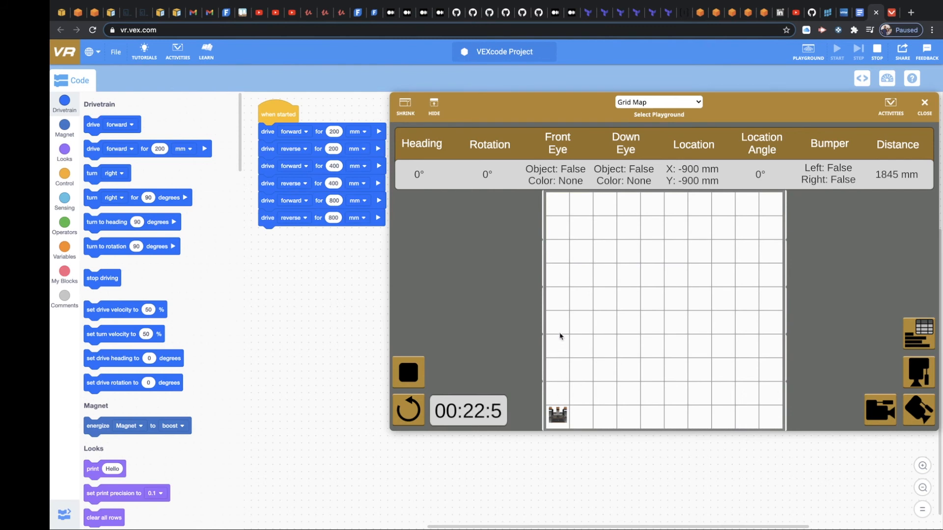
{"action": "mouse_move", "coordinate": [554, 323]}
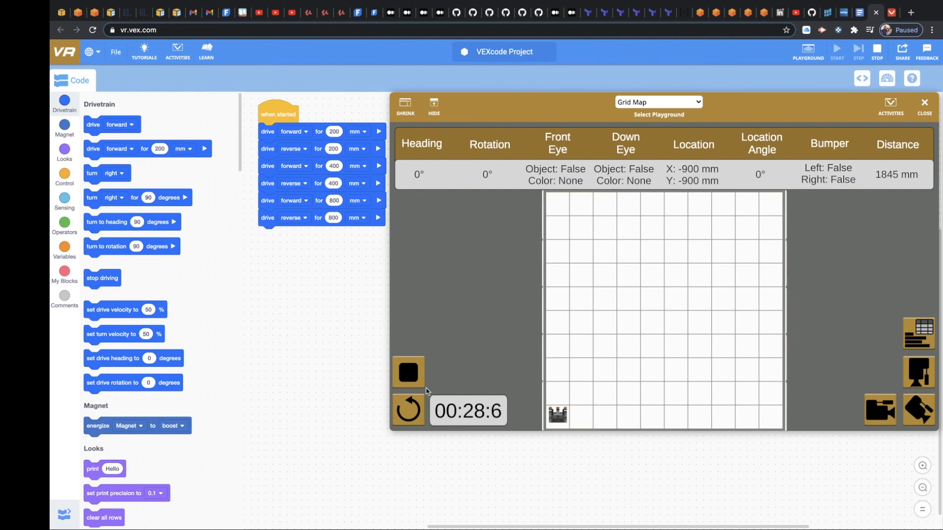
{"action": "left_click", "coordinate": [408, 371]}
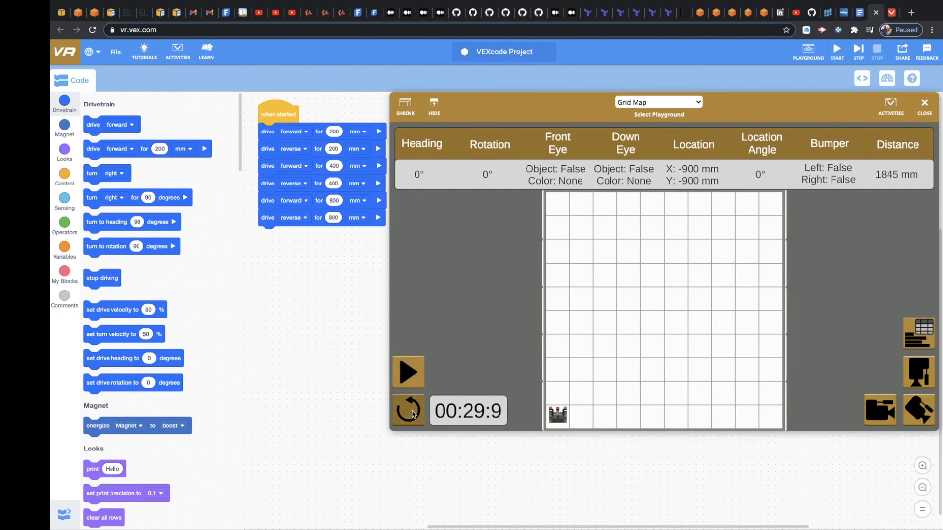
{"action": "left_click", "coordinate": [409, 411]}
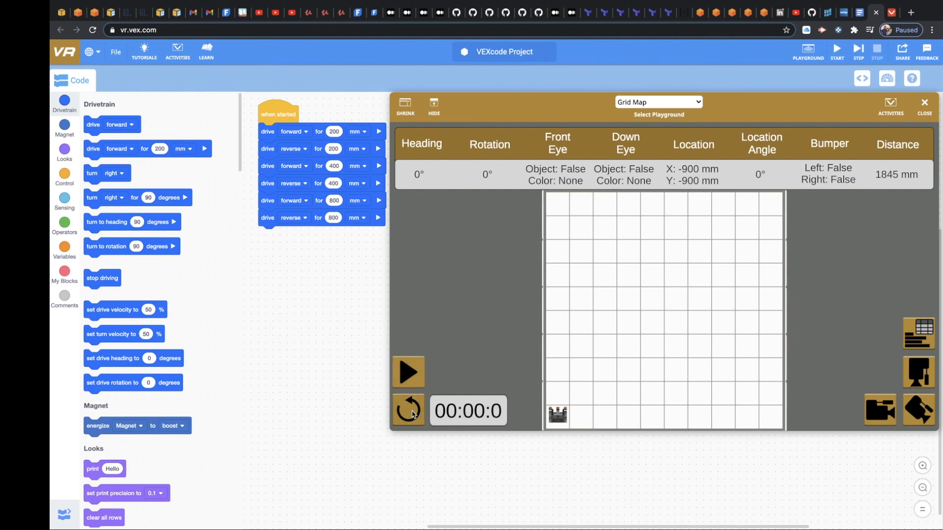